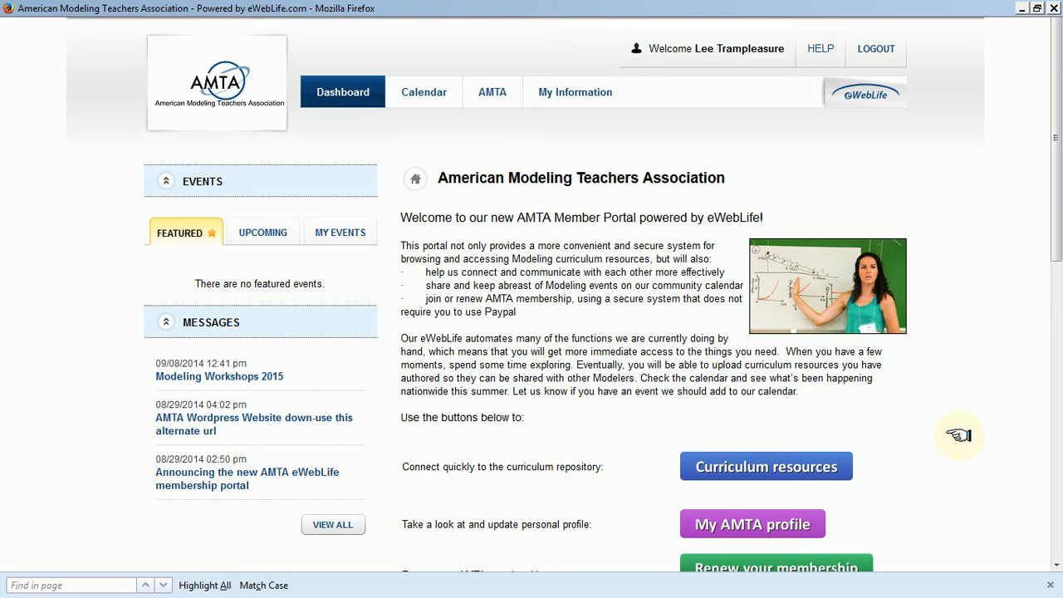
mouse_move(254, 110)
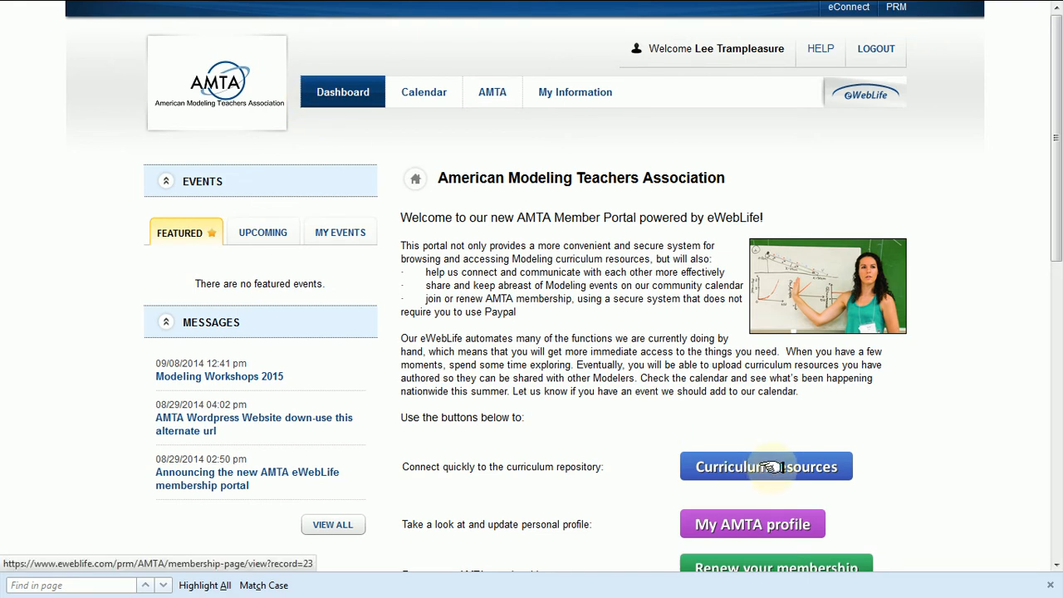
mouse_move(492, 92)
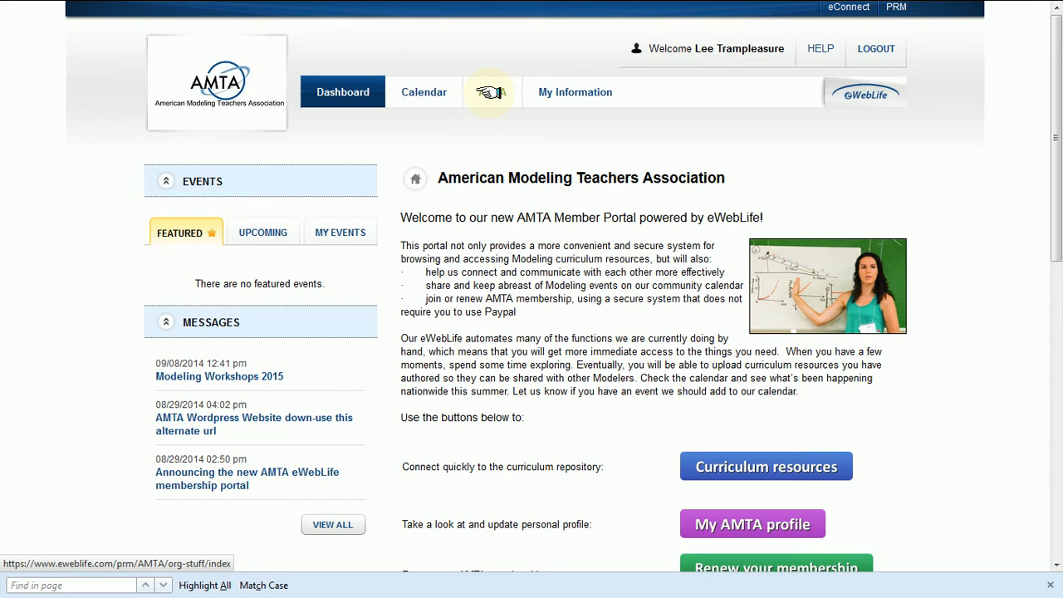
Step: Go to AMTA Curriculum Resources and scroll through the Physics, Chemistry and Biology categories
click(490, 91)
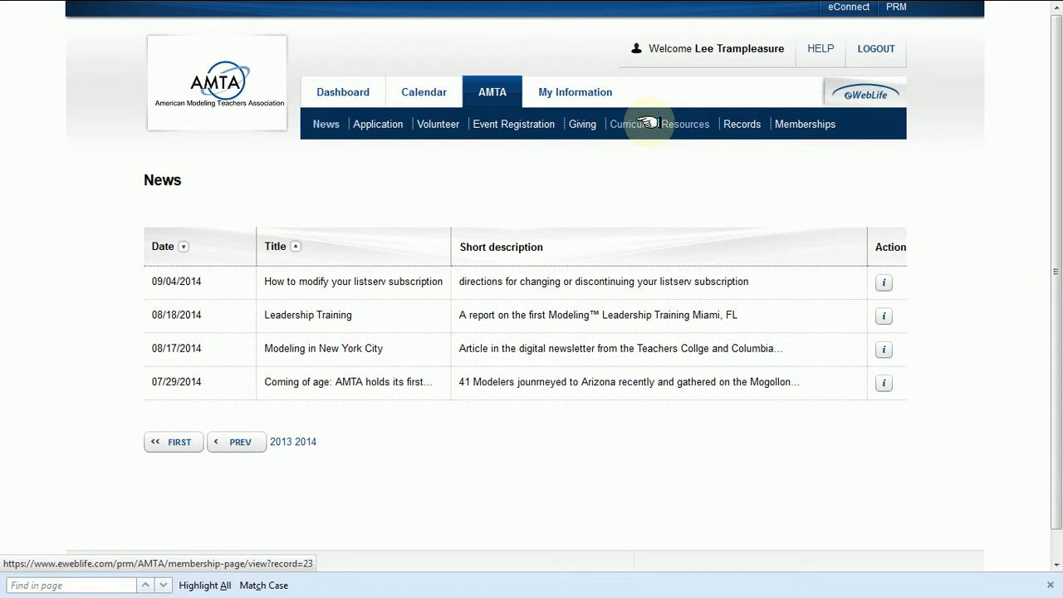
click(660, 124)
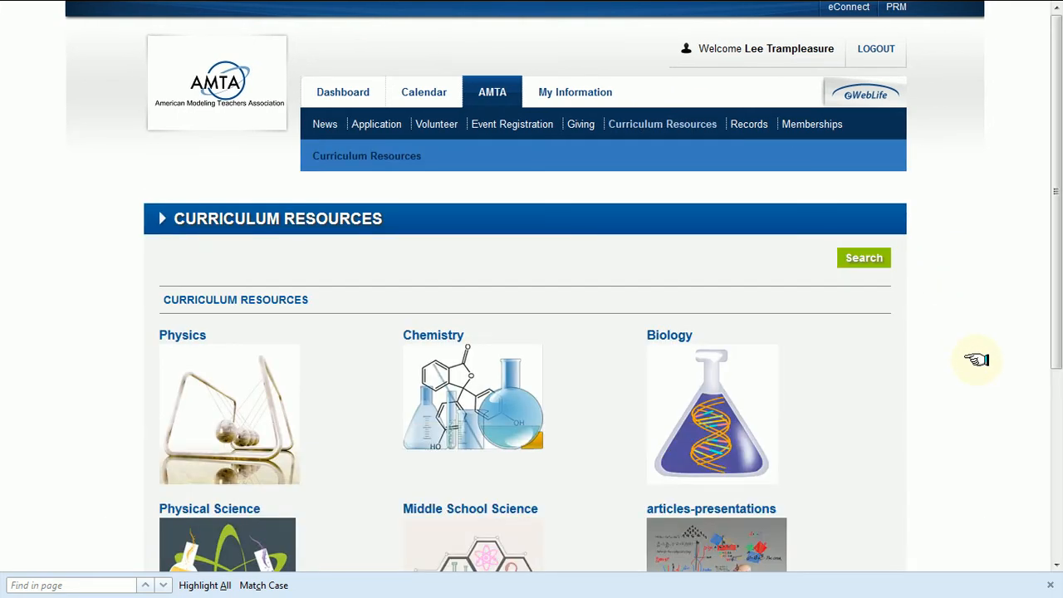
mouse_move(985, 375)
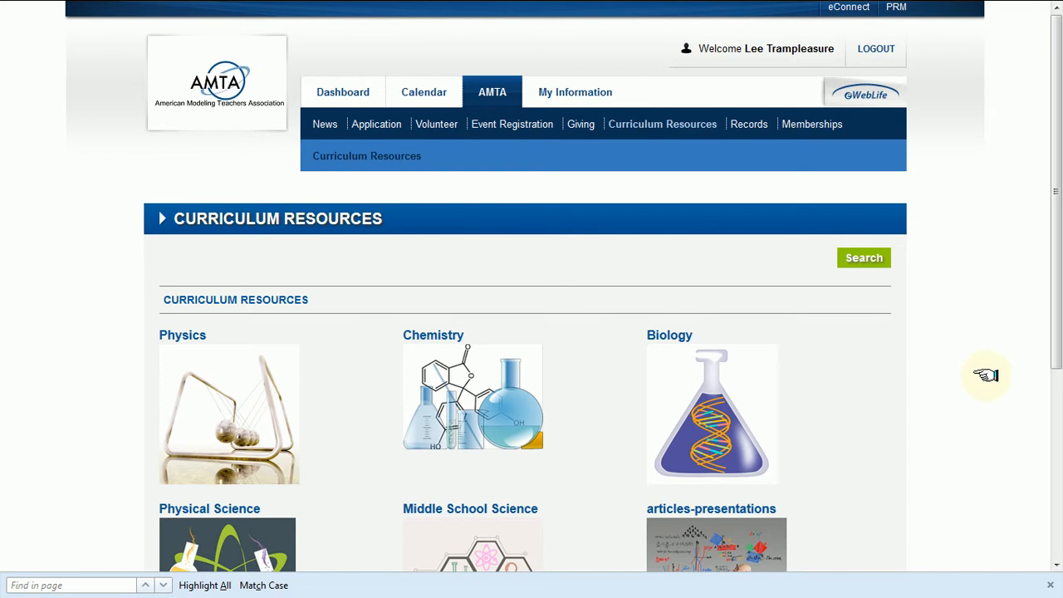
scroll(down, 3)
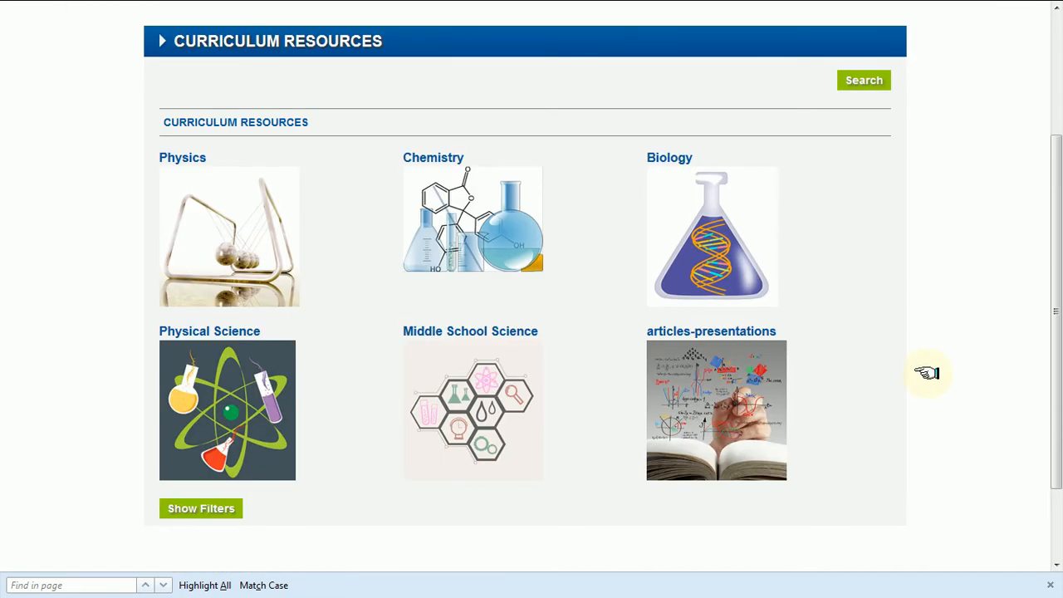
mouse_move(433, 157)
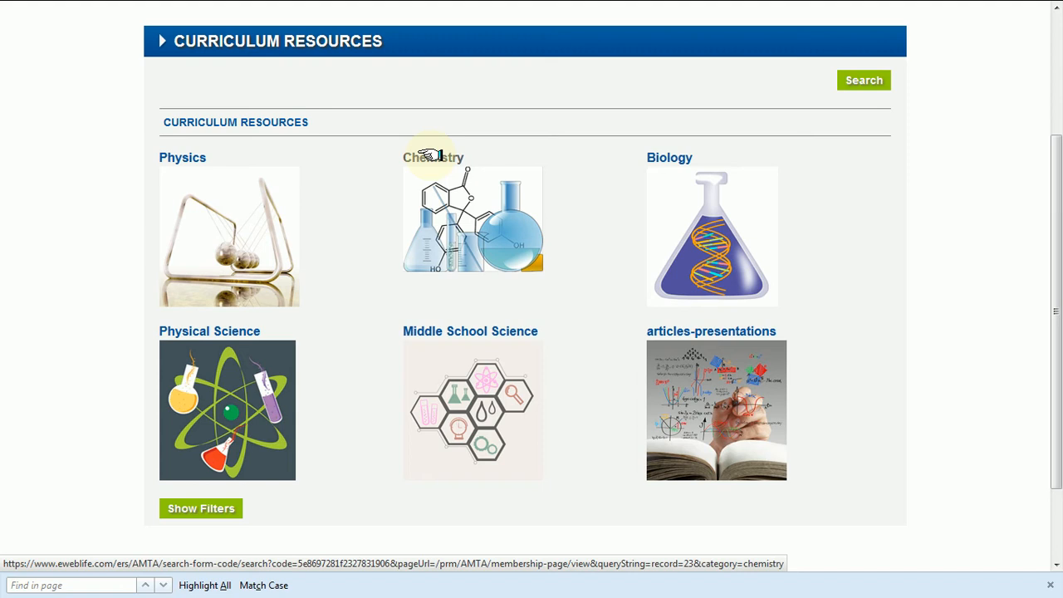
Step: Open the Chemistry category to reveal Core units, Beyond the Core and Resources
click(433, 157)
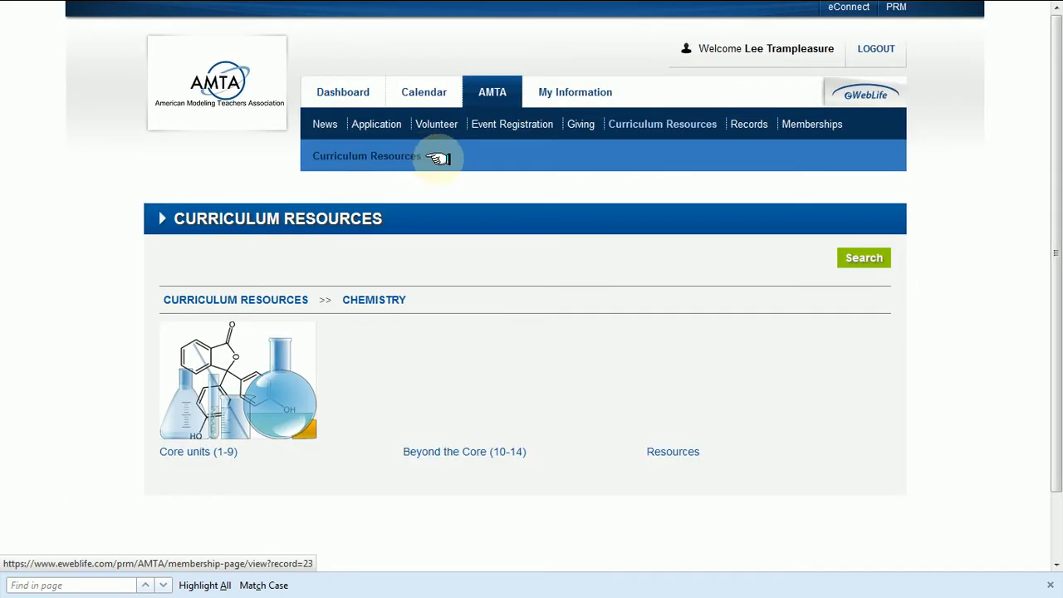
mouse_move(775, 387)
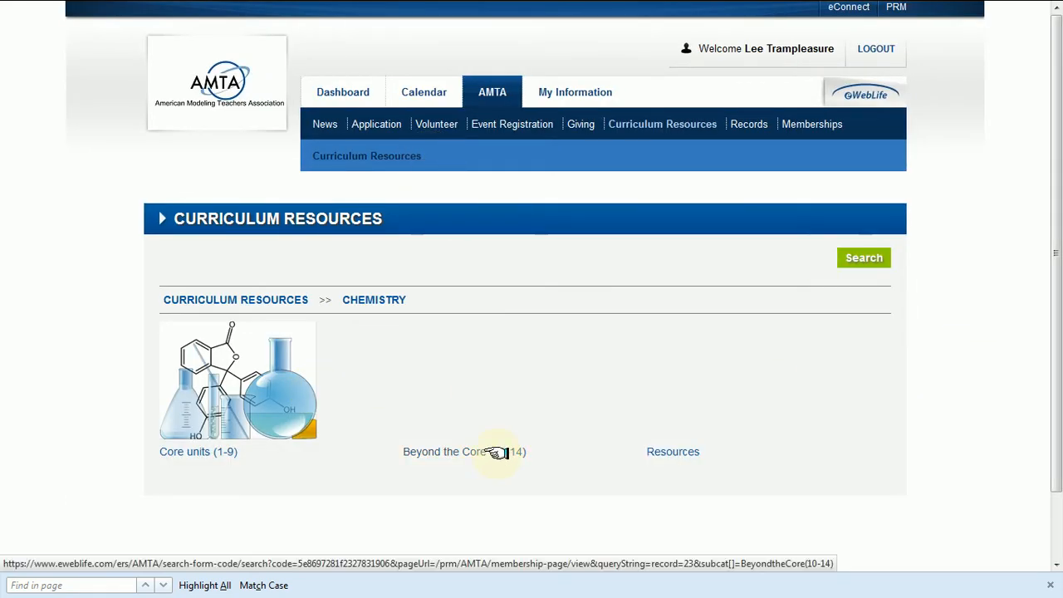
mouse_move(403, 491)
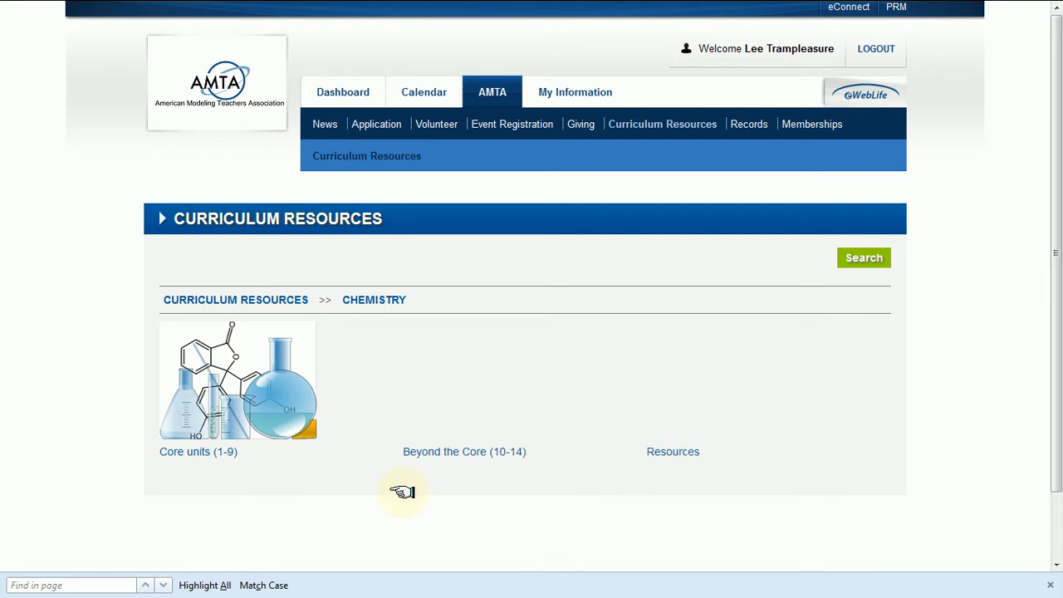
mouse_move(212, 451)
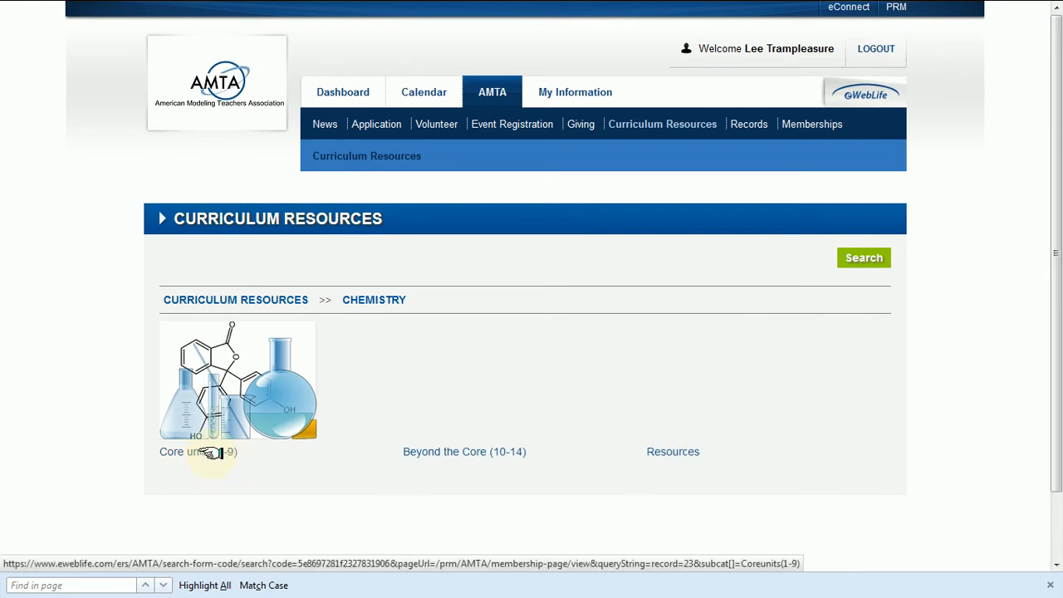
Step: List the Chemistry Core units (1-9) records and scroll through the Unit 1-Matter card
click(197, 451)
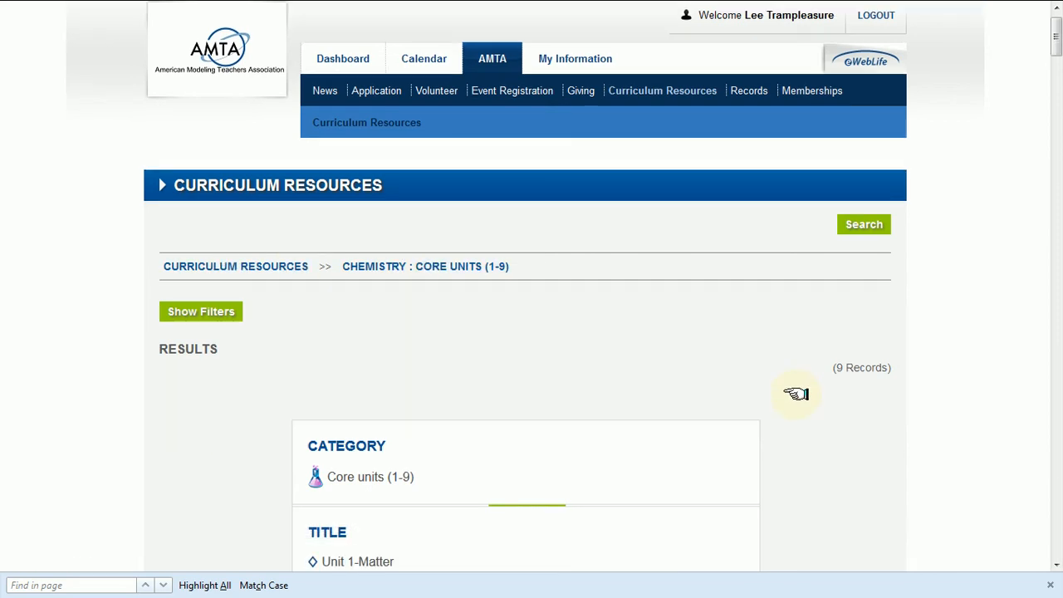
scroll(down, 3)
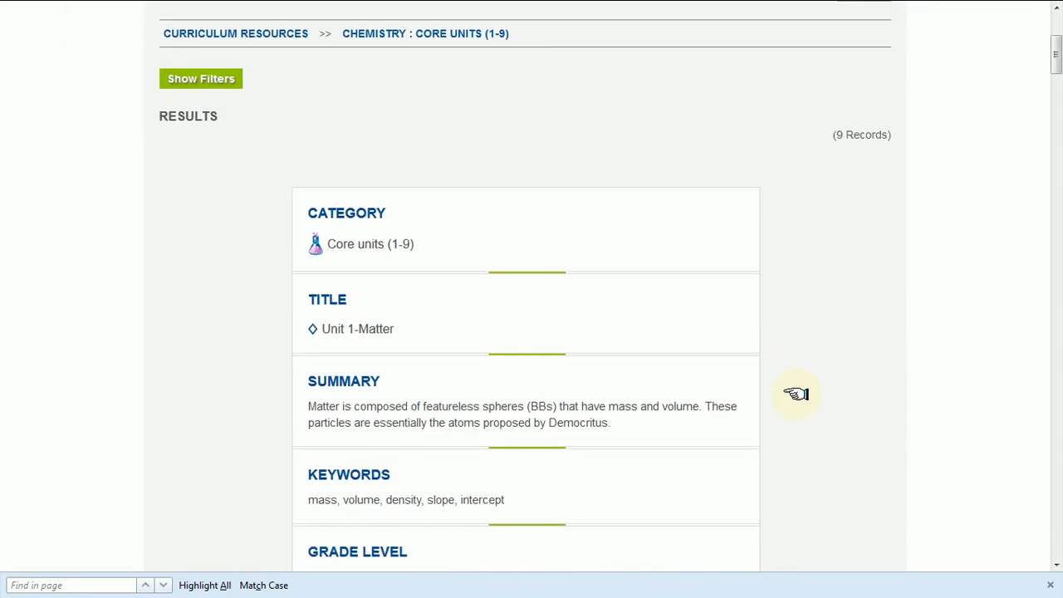
scroll(down, 3)
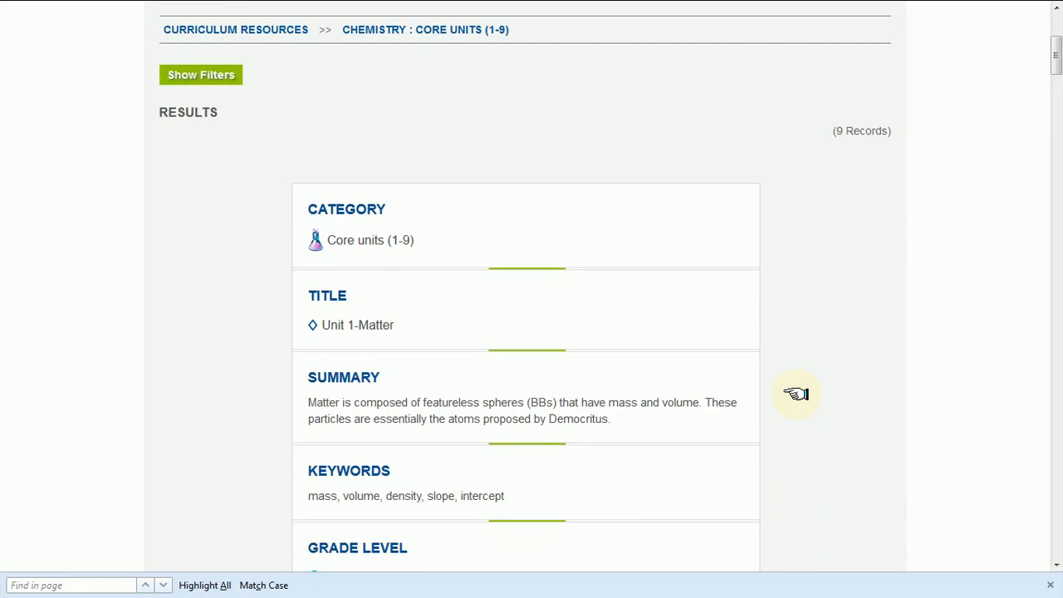
scroll(down, 3)
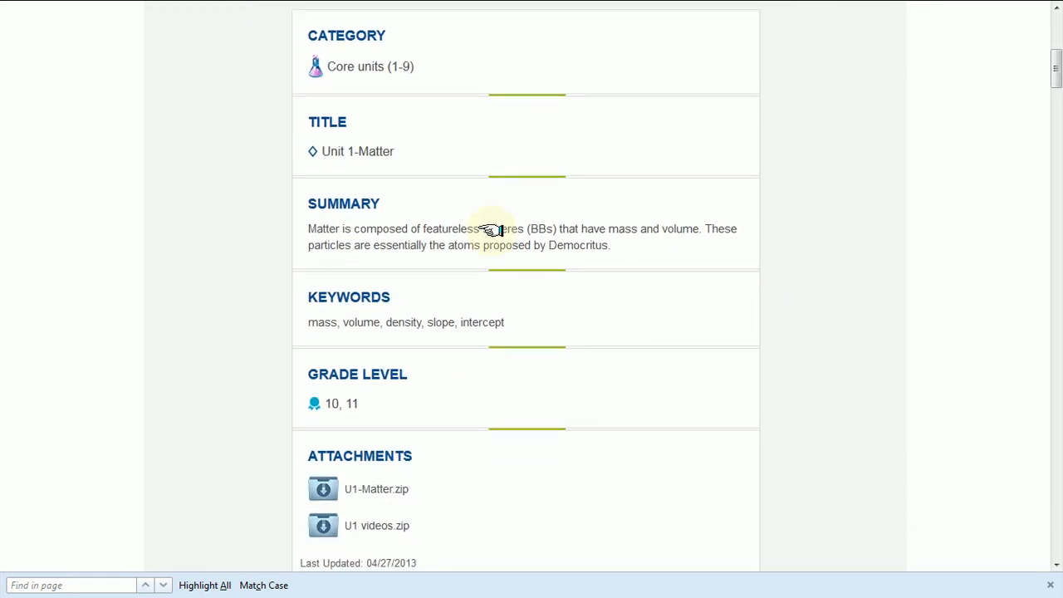
mouse_move(374, 137)
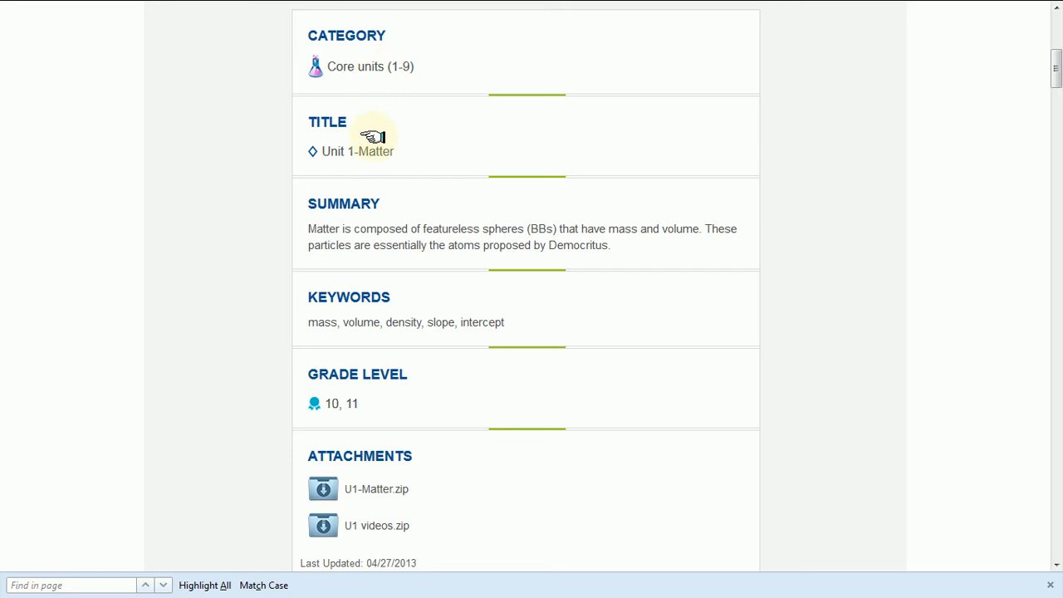
mouse_move(680, 318)
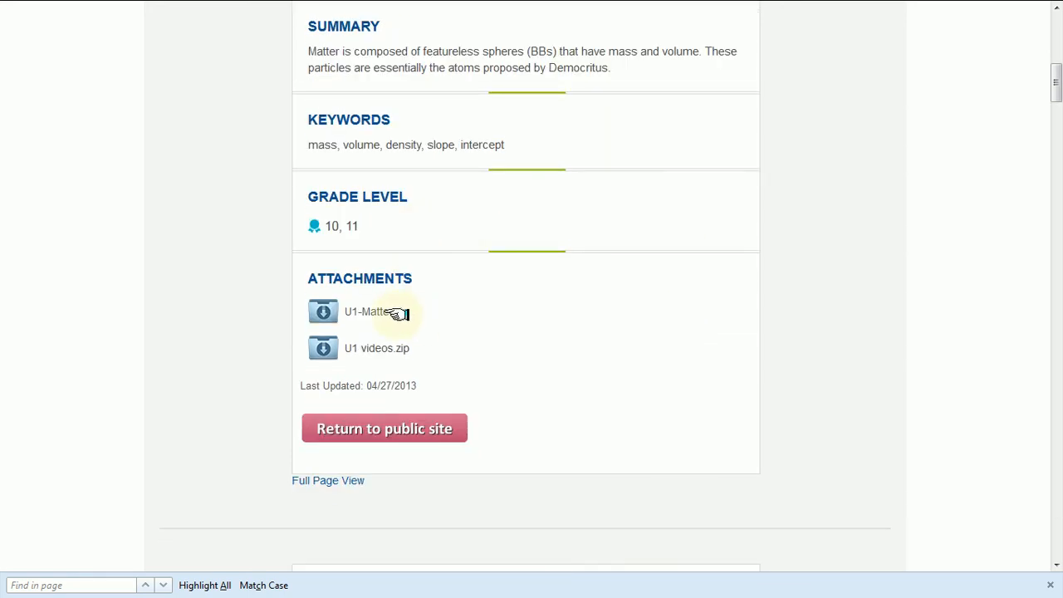
mouse_move(367, 312)
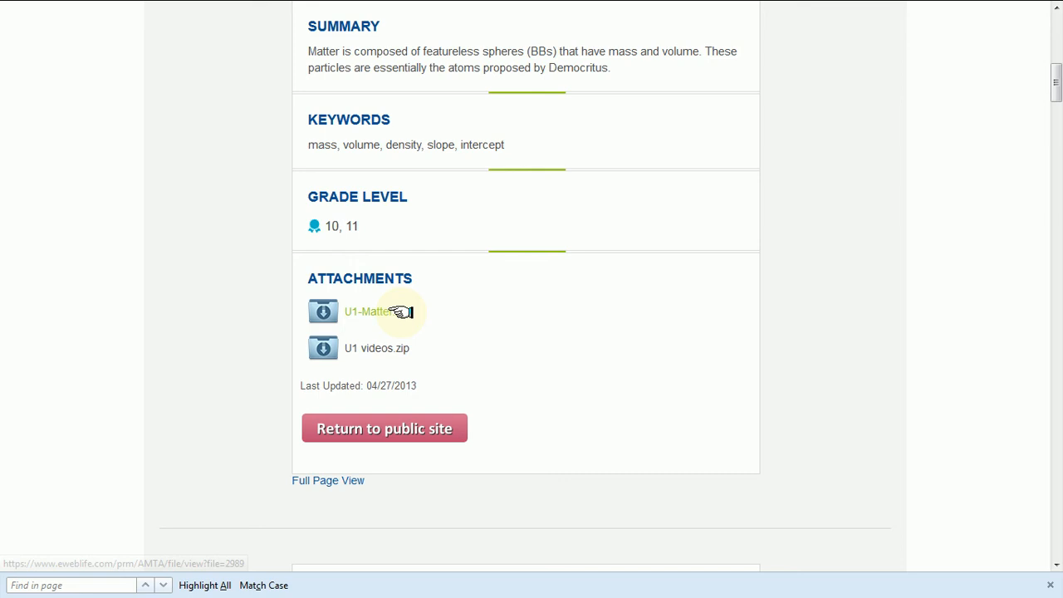
mouse_move(376, 347)
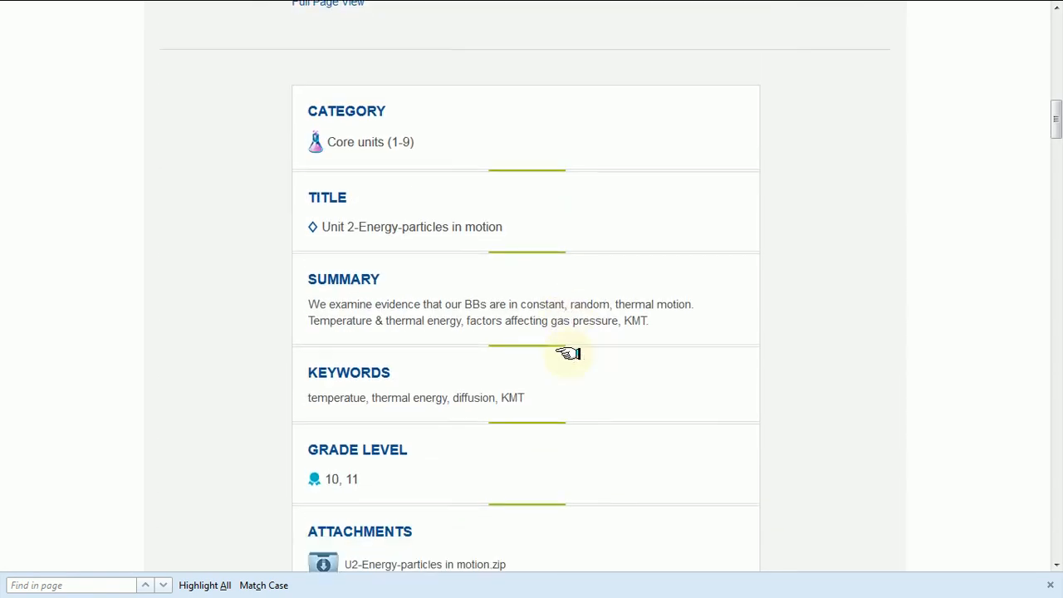
scroll(down, 3)
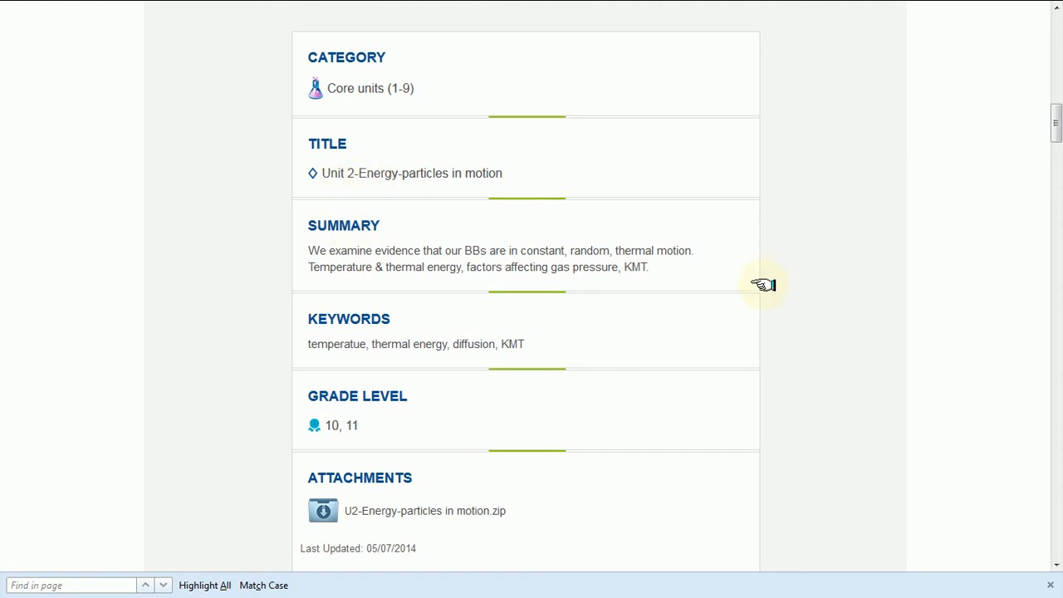
scroll(down, 3)
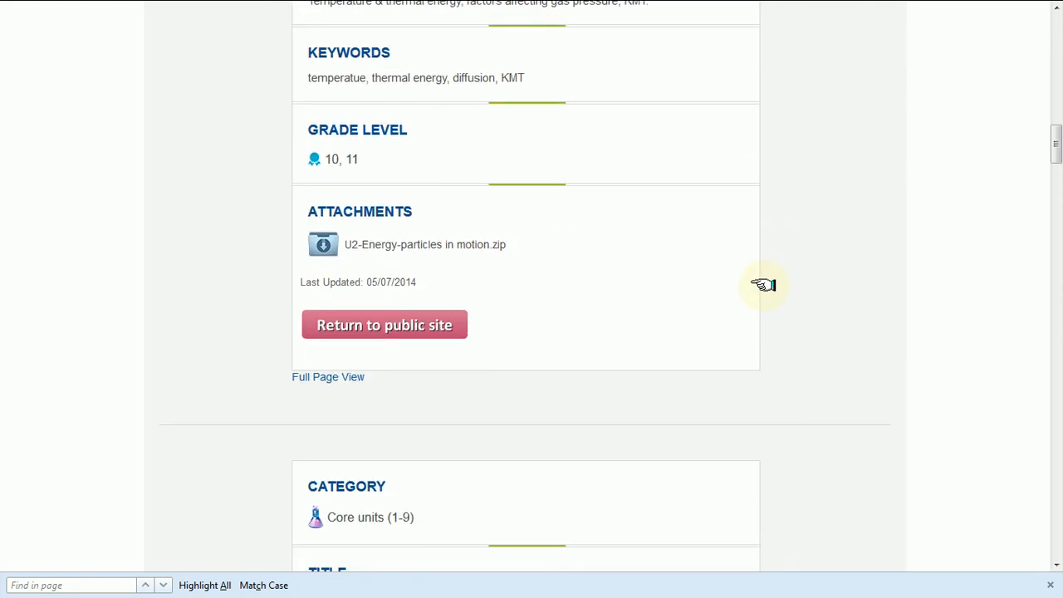
scroll(down, 3)
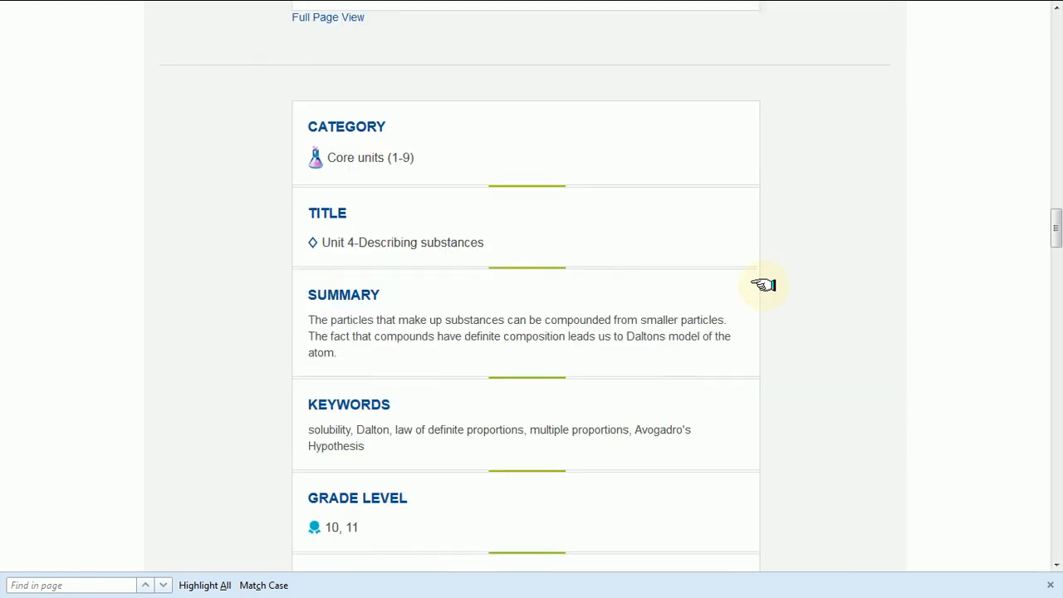
scroll(down, 3)
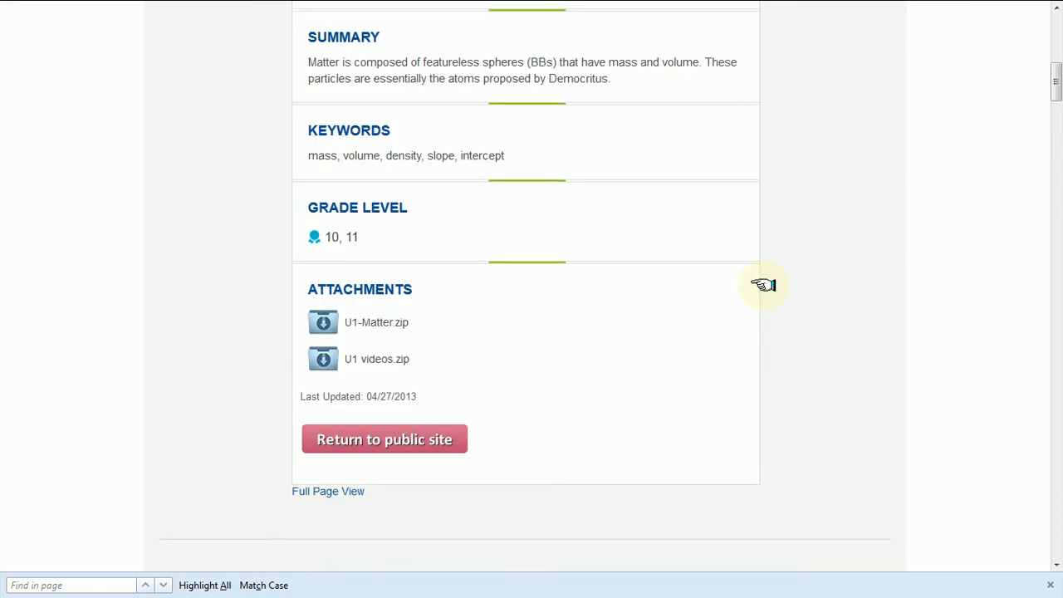